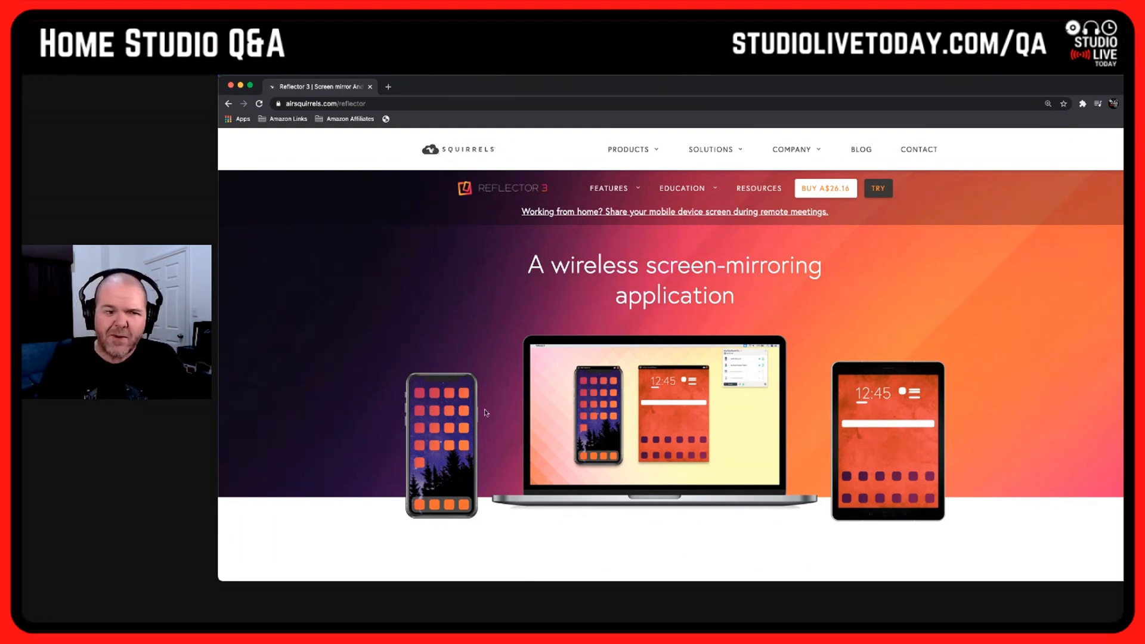
mouse_move(831, 407)
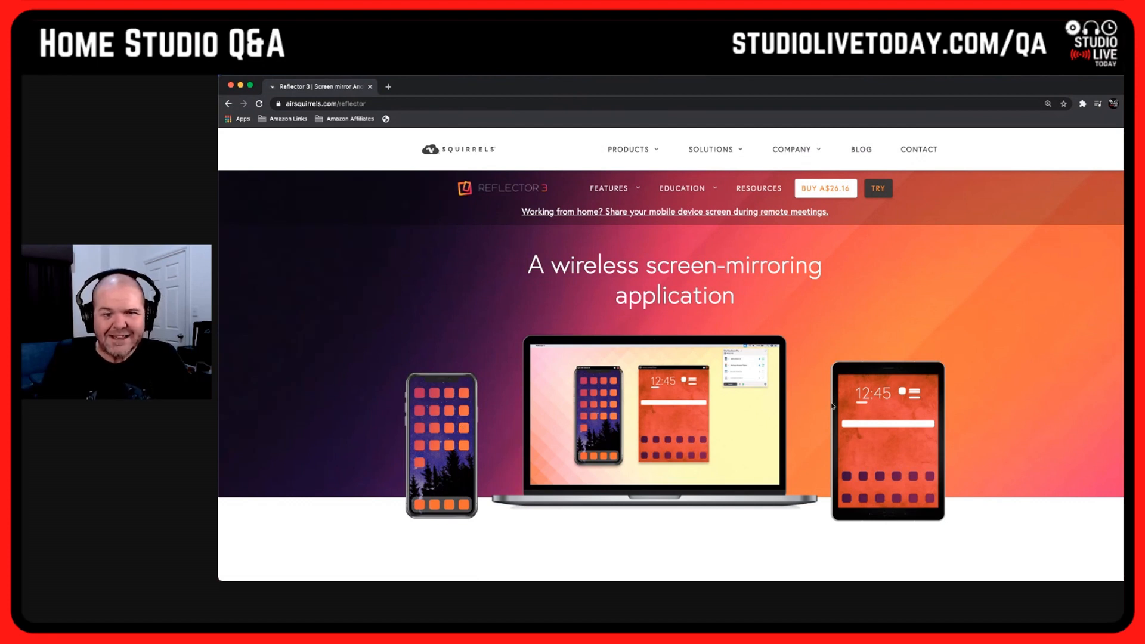
mouse_move(446, 376)
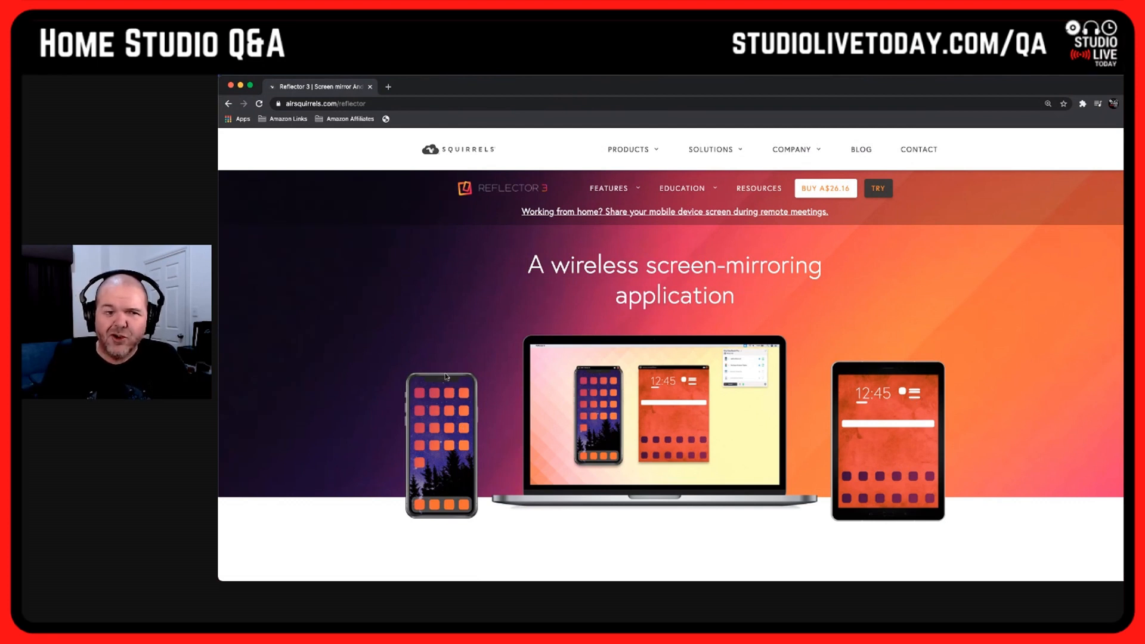
mouse_move(420, 455)
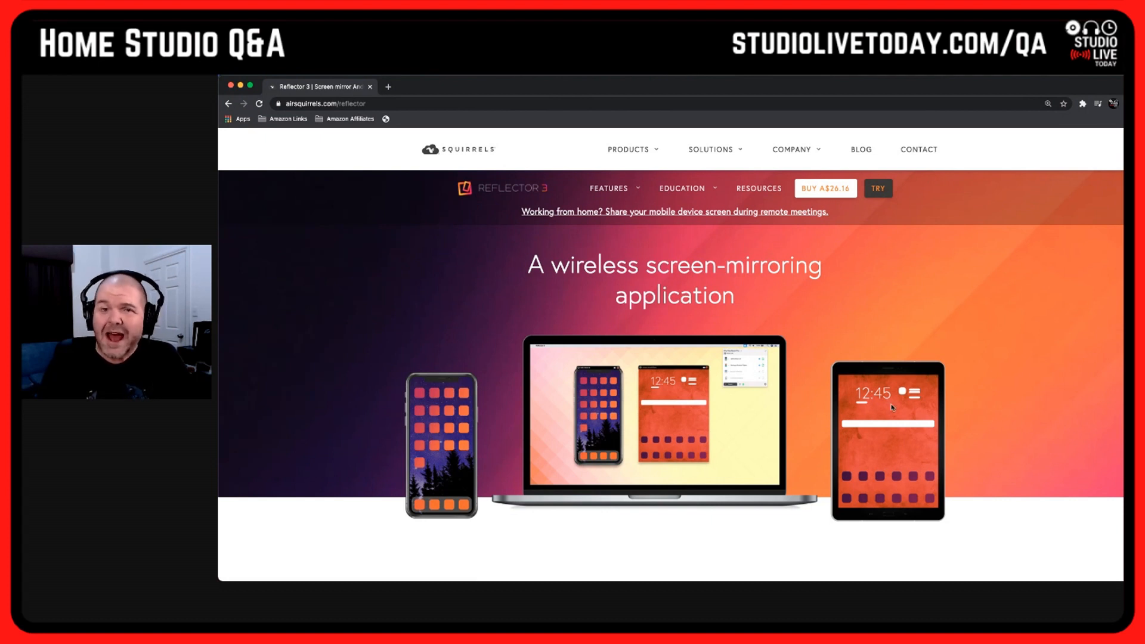
mouse_move(674, 445)
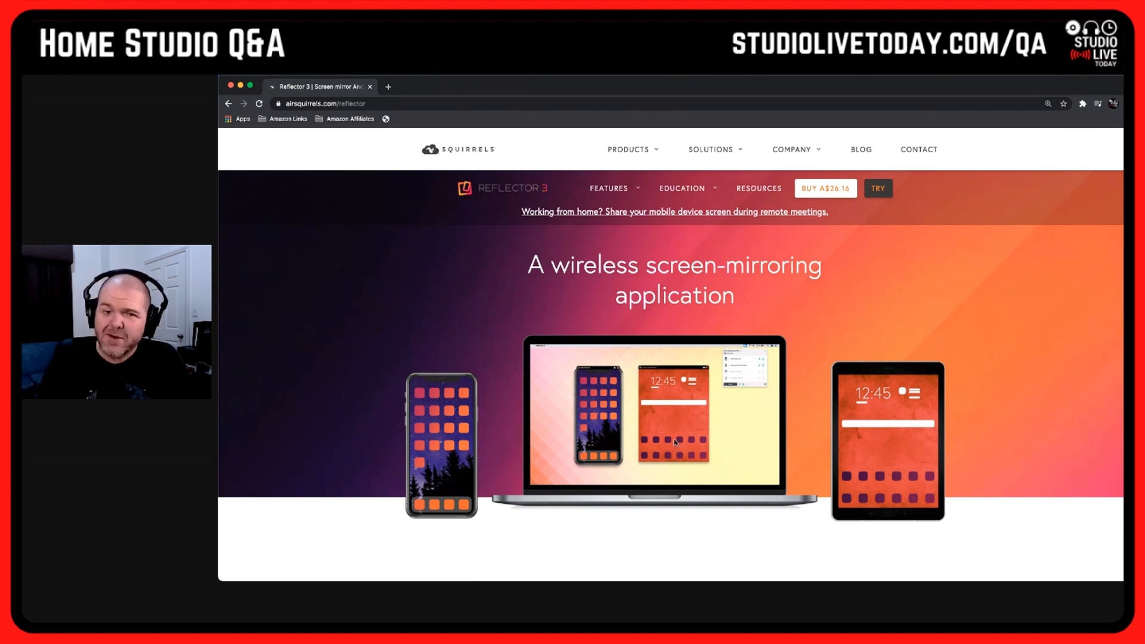
mouse_move(754, 364)
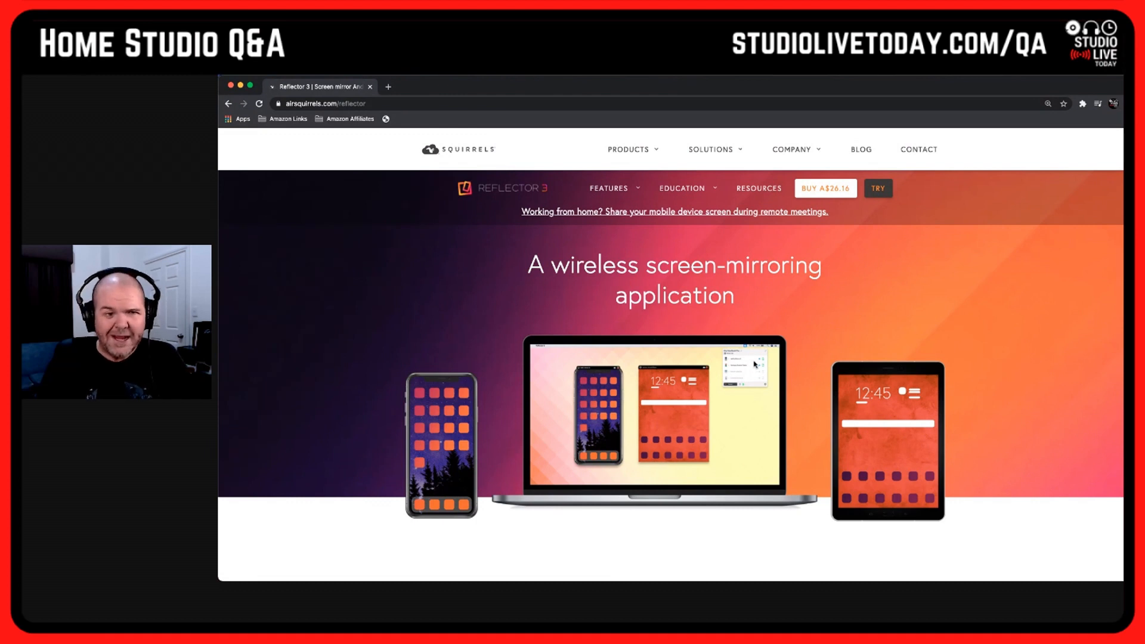
mouse_move(826, 314)
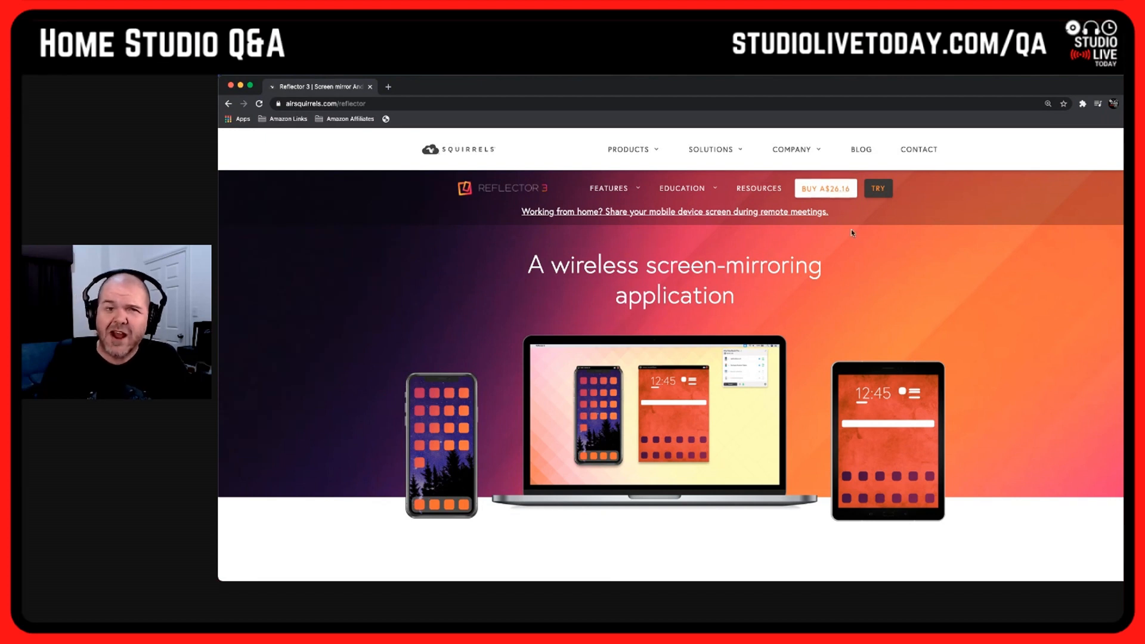
mouse_move(860, 322)
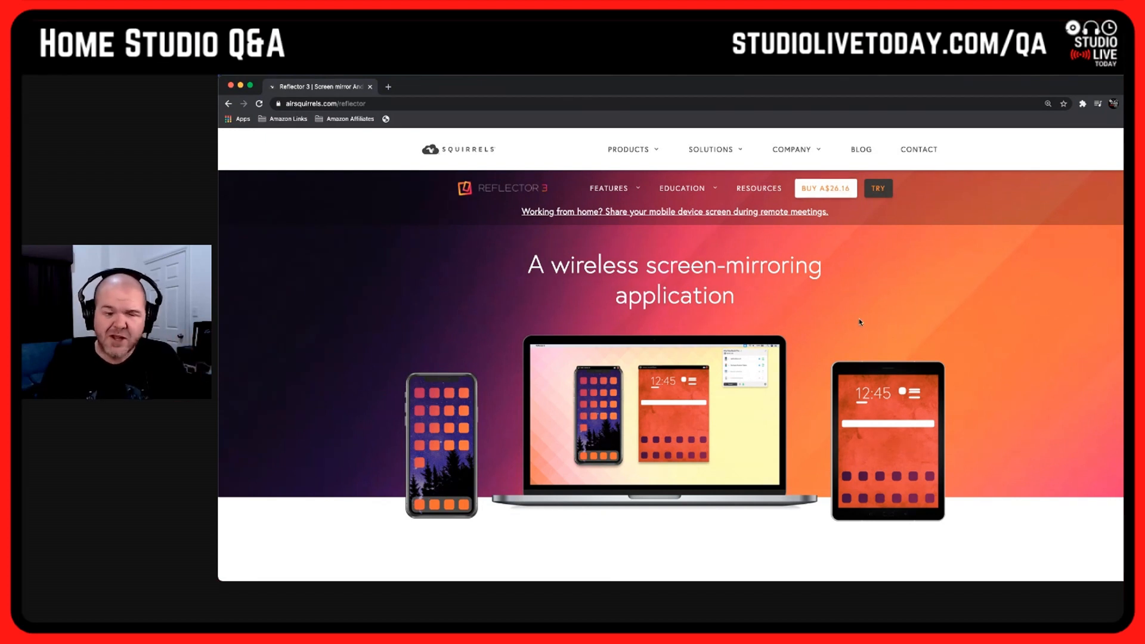
- Scroll the Reflector 3 page past the AirPlay, Google Cast and Miracast sections to 'No extras required'
scroll("down", 3)
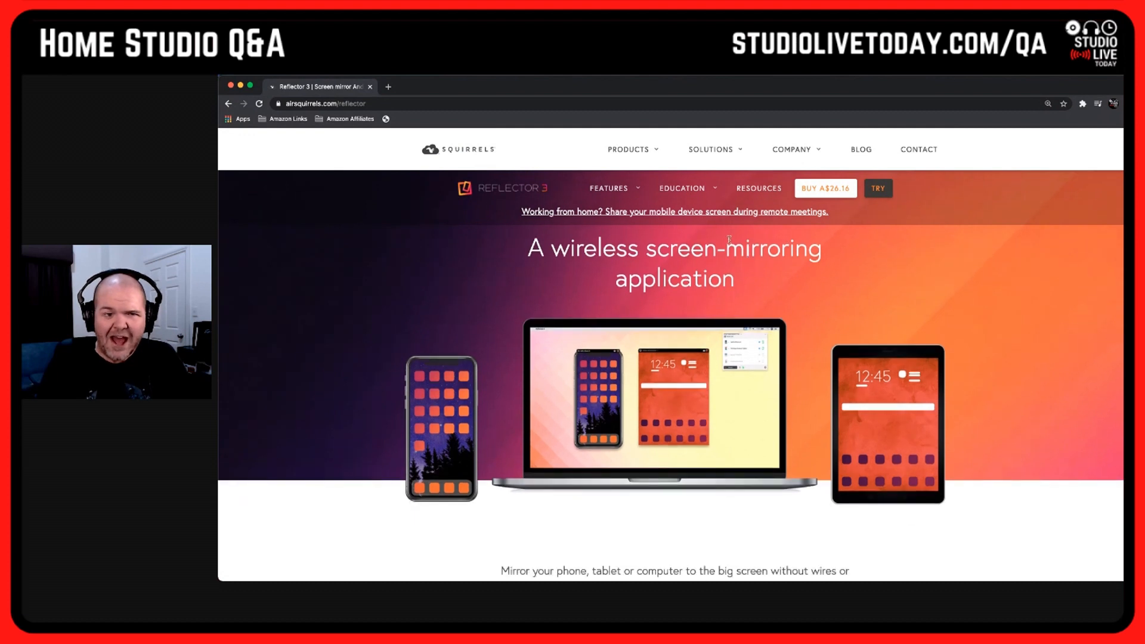
scroll("down", 3)
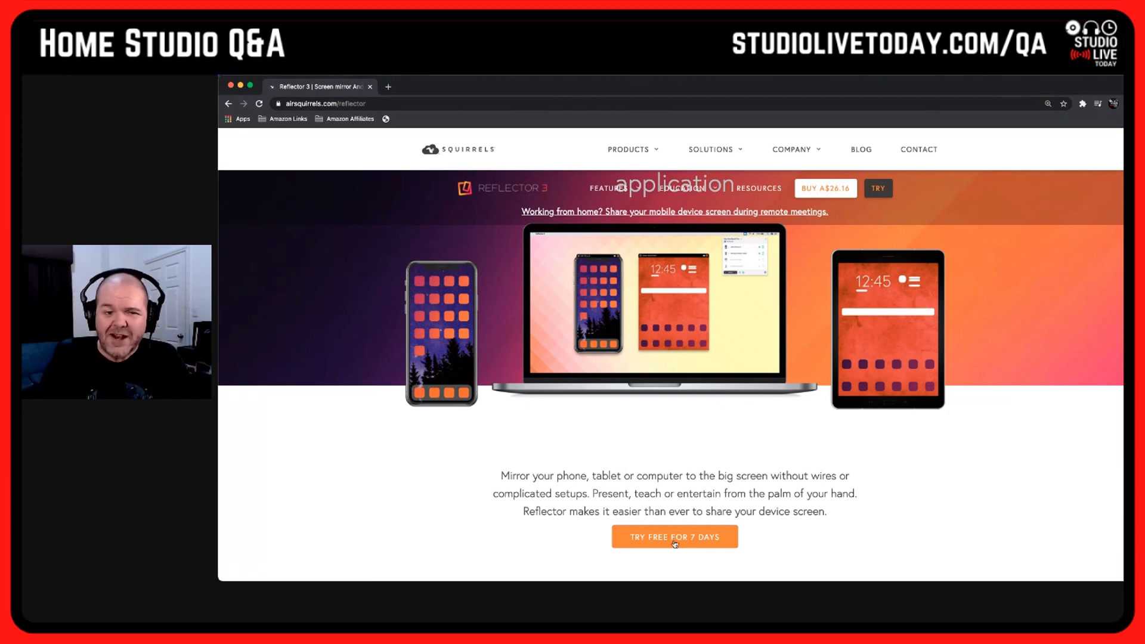
mouse_move(773, 457)
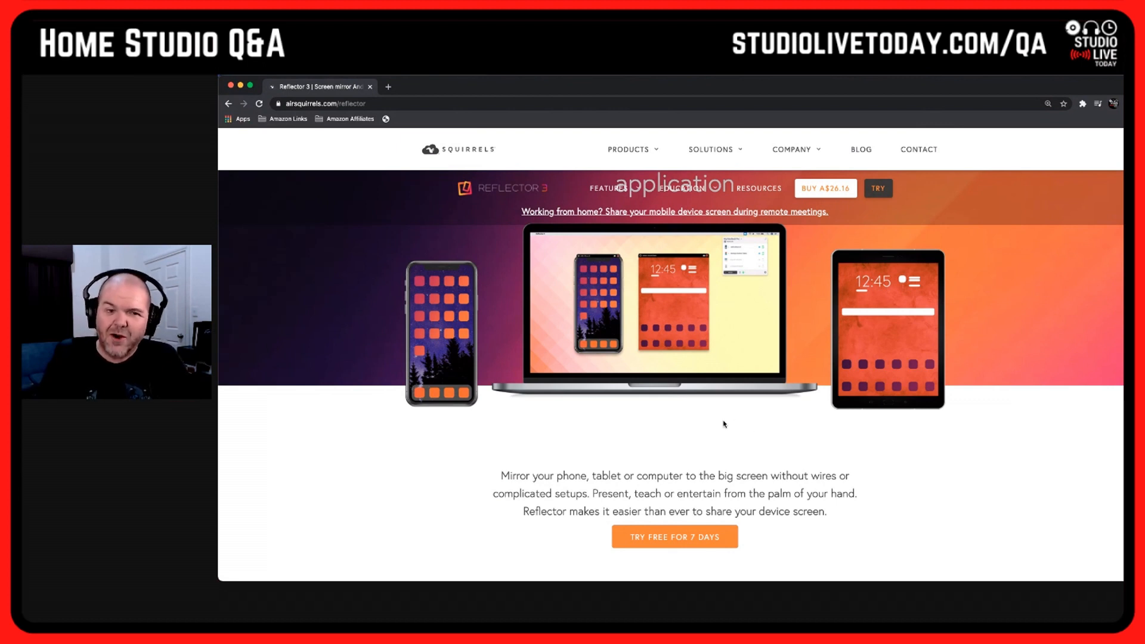
mouse_move(727, 415)
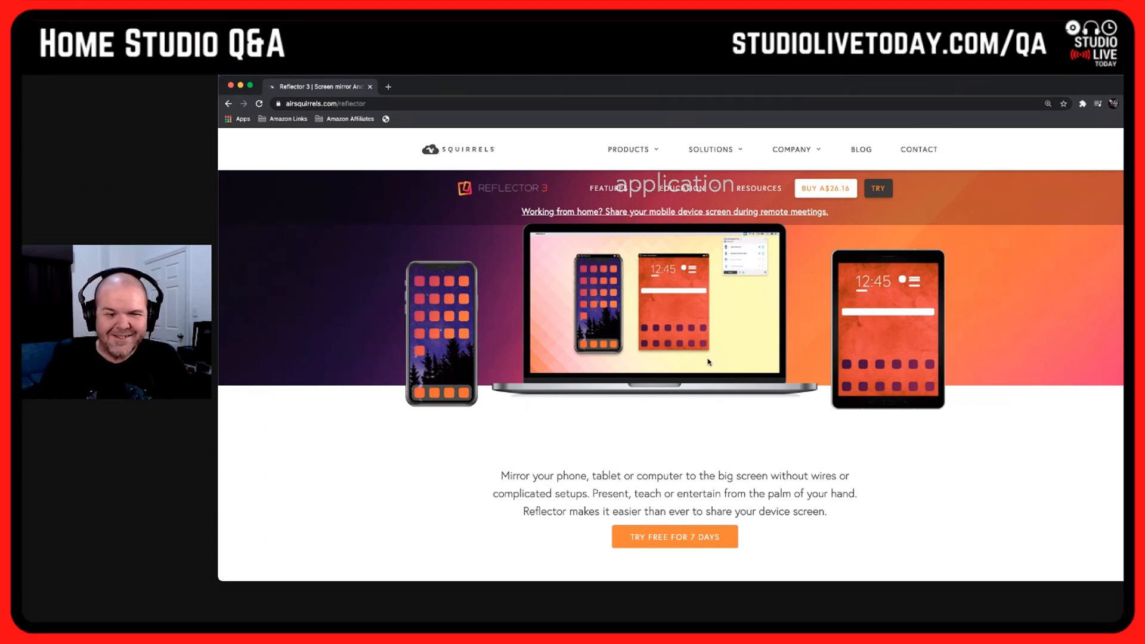
scroll("down", 3)
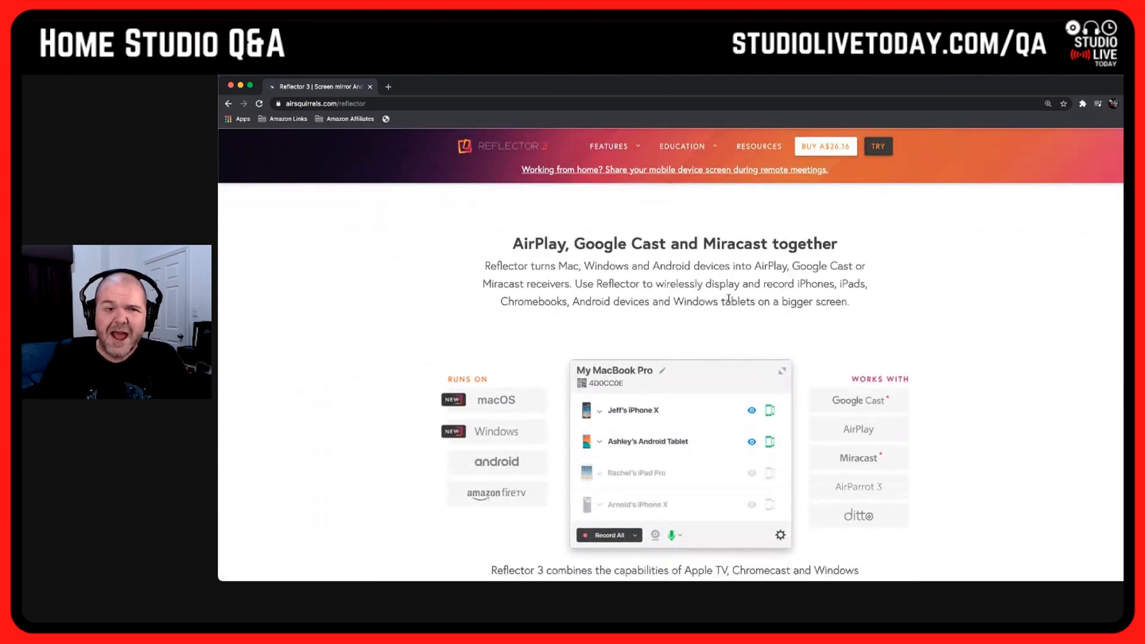
scroll("down", 3)
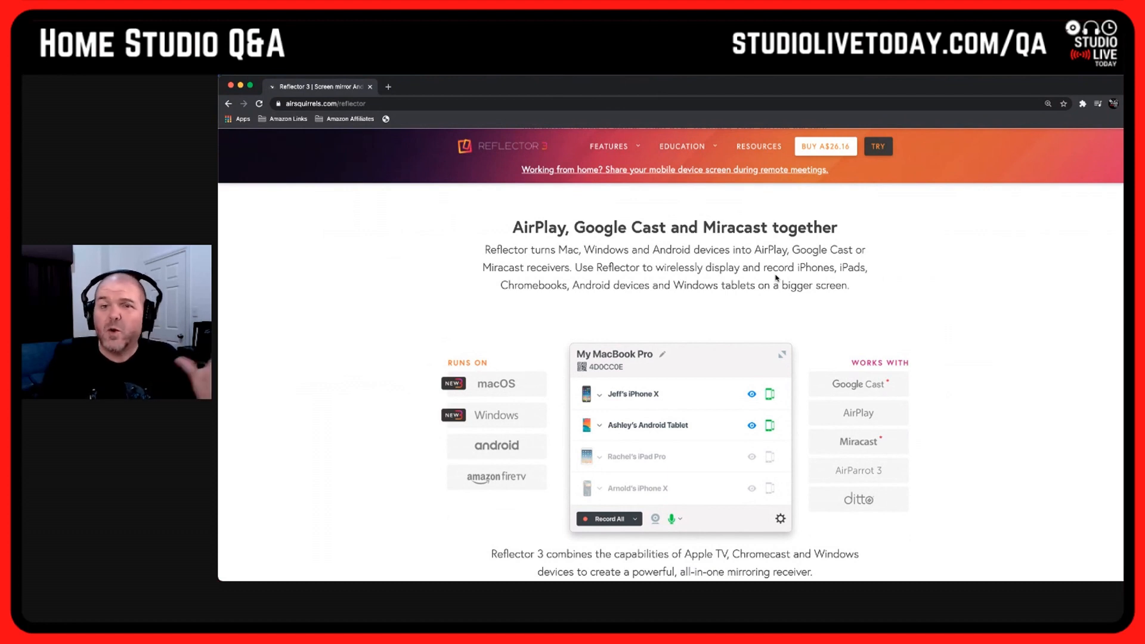
mouse_move(798, 300)
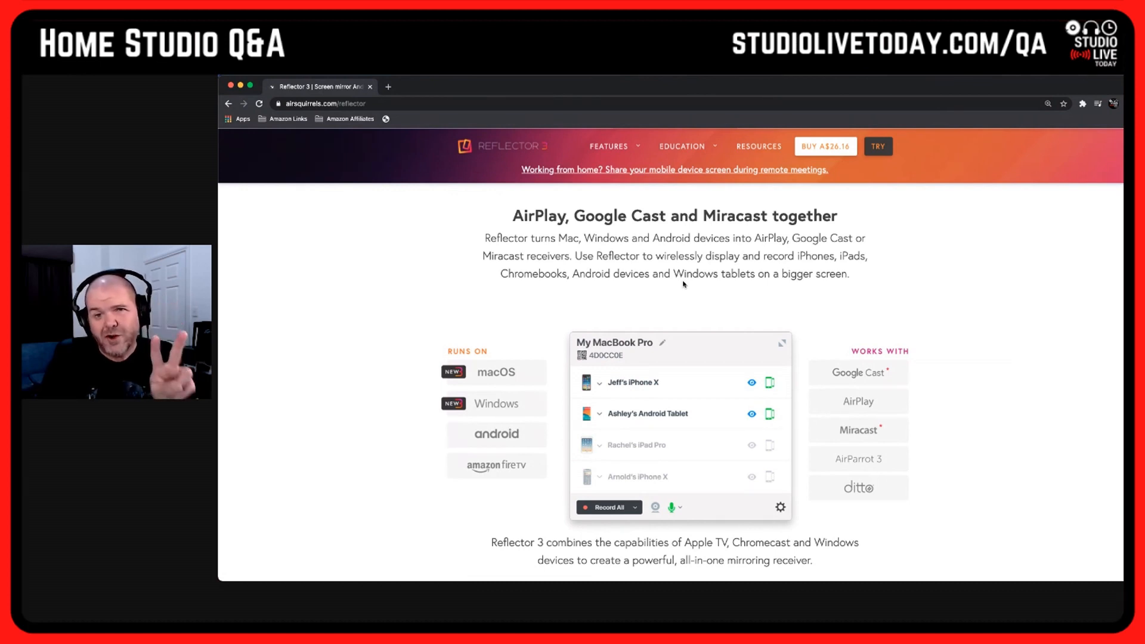
scroll("down", 3)
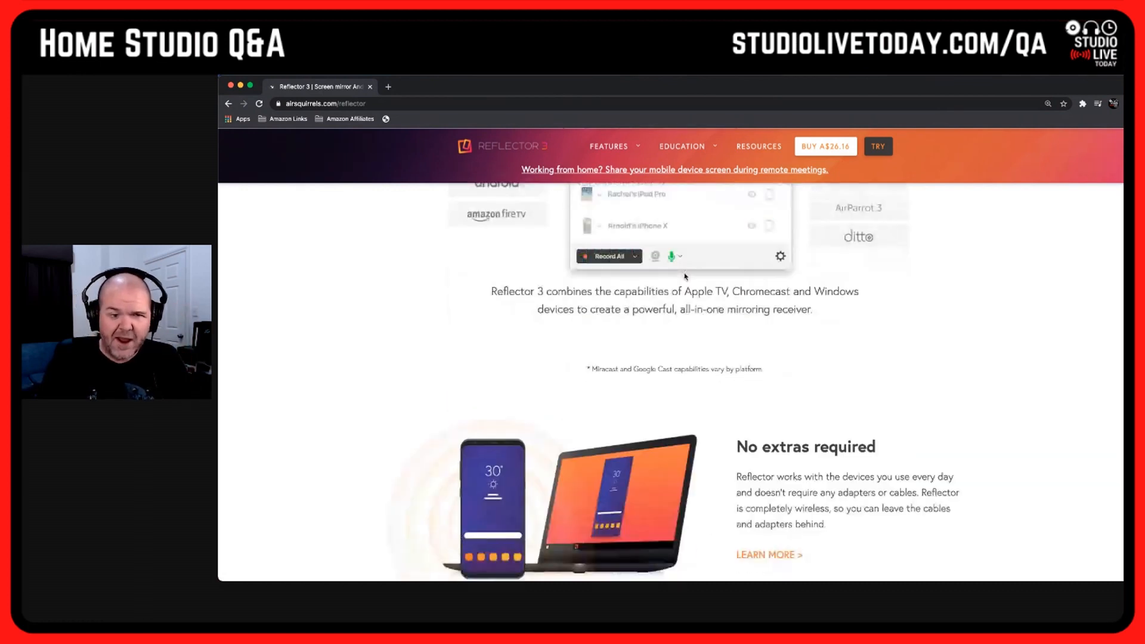
scroll("down", 3)
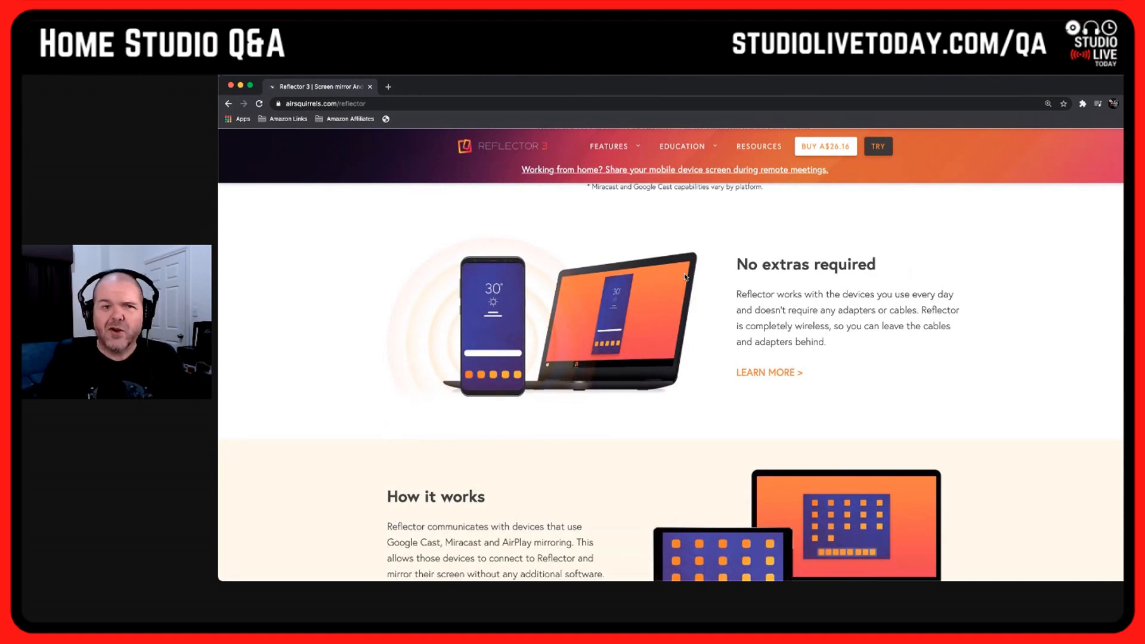
mouse_move(534, 296)
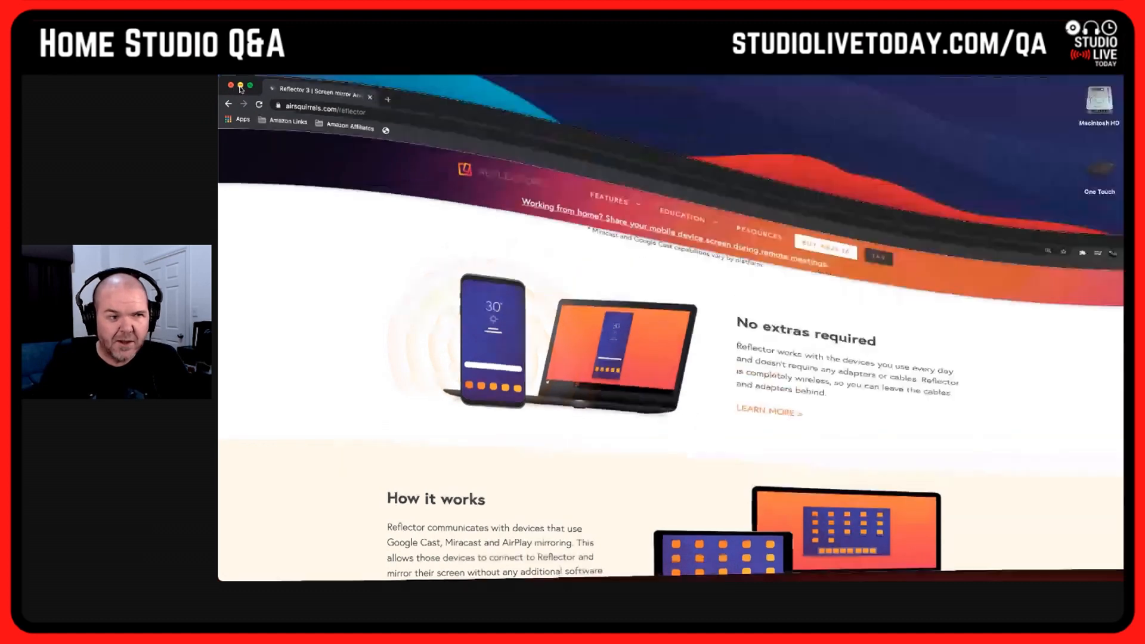
- Launch Reflector 3 from the Dock and bring up its gear-icon settings menu
left_click(231, 87)
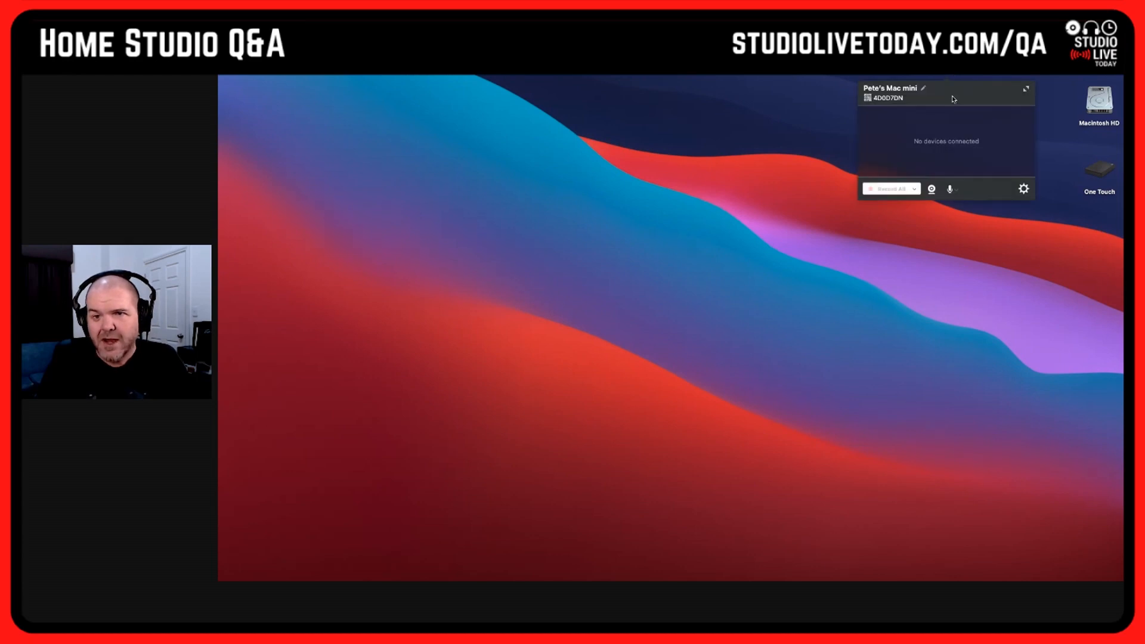
left_click(1023, 188)
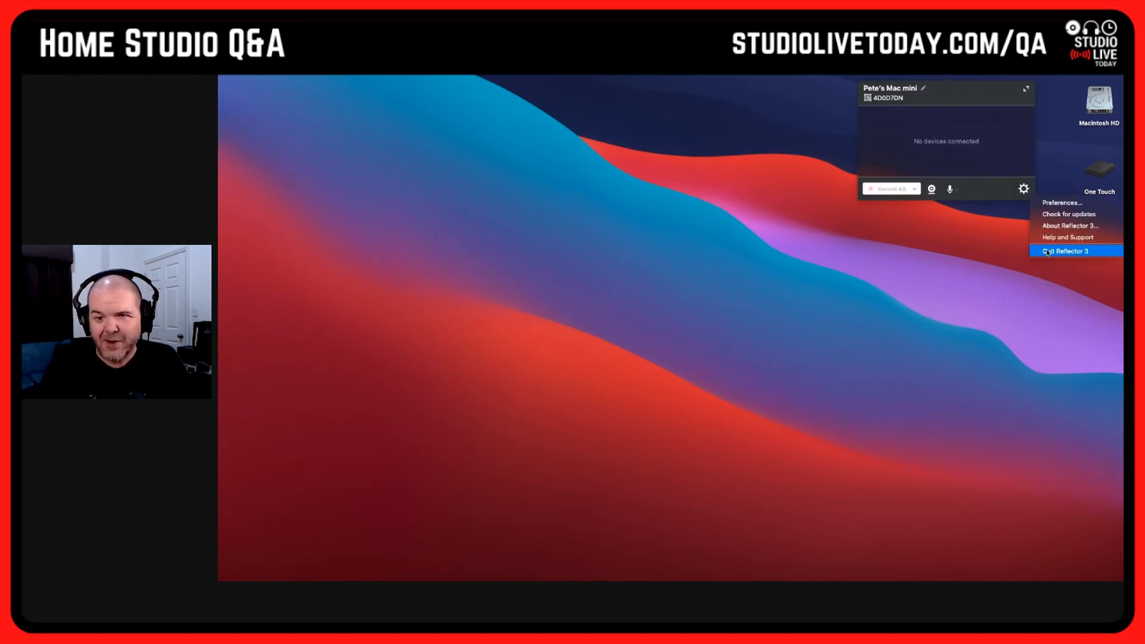
left_click(1069, 251)
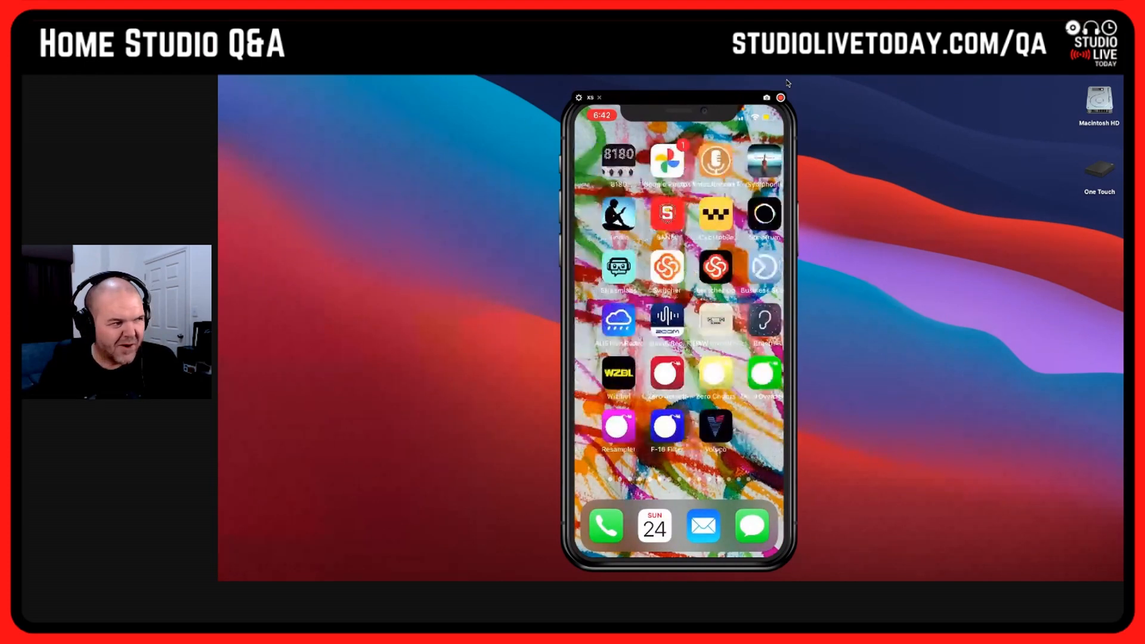
scroll("left", 3)
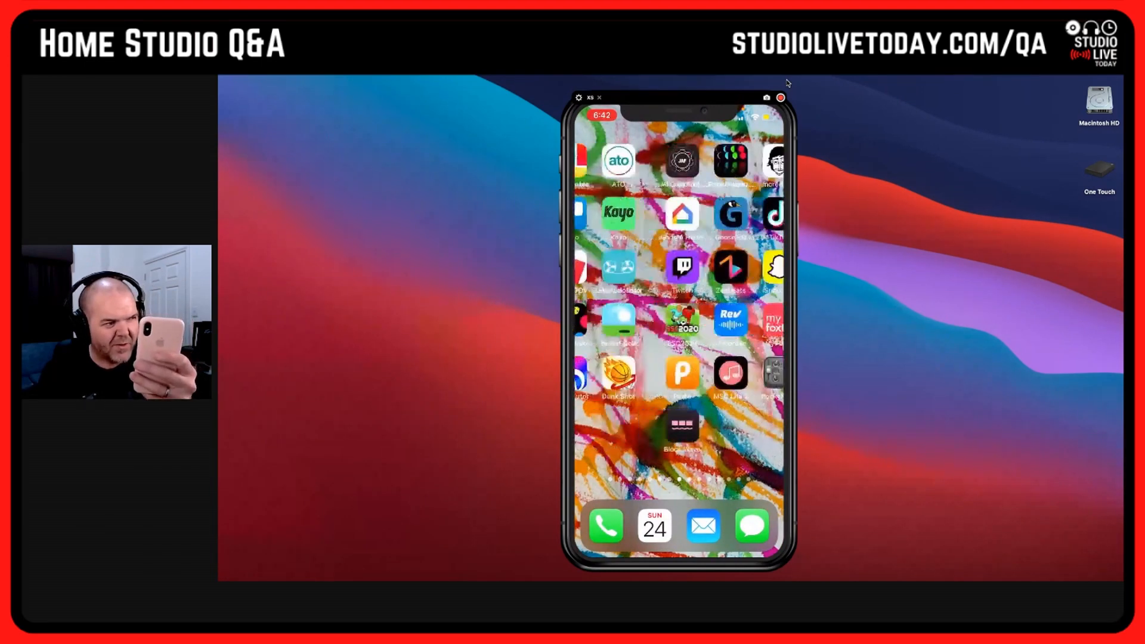
scroll("left", 3)
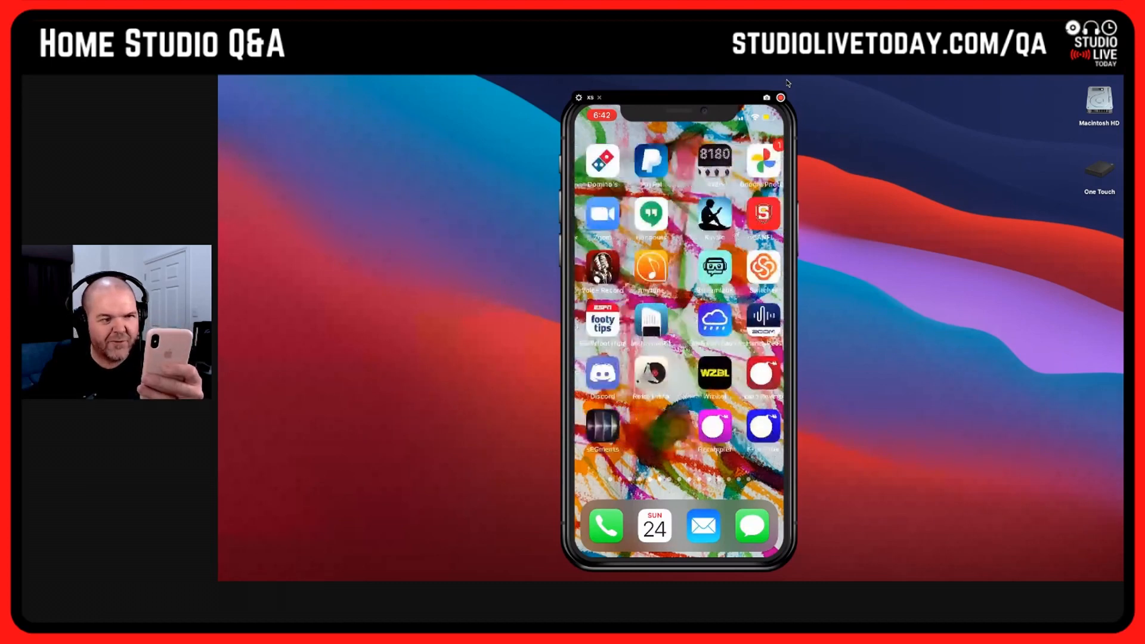
scroll("left", 3)
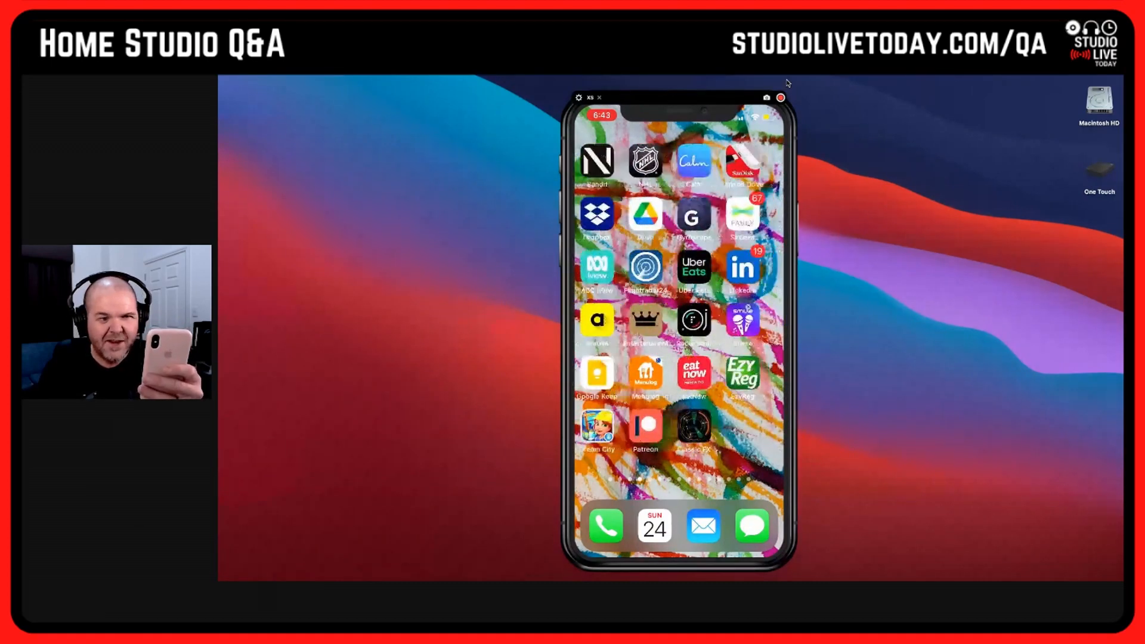
scroll("left", 3)
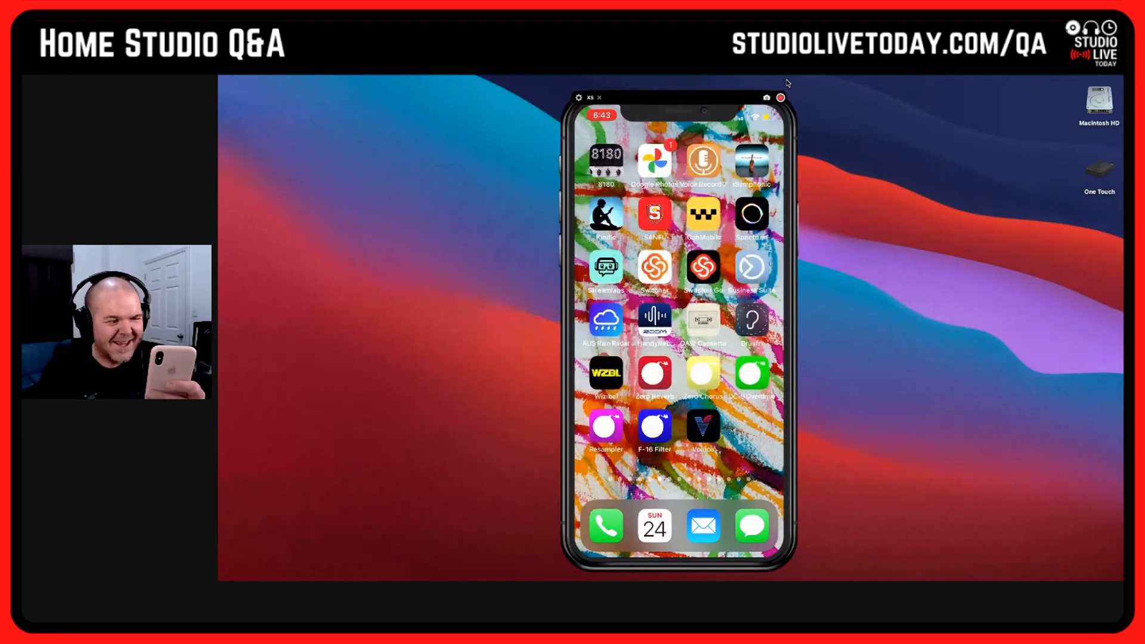
scroll("left", 3)
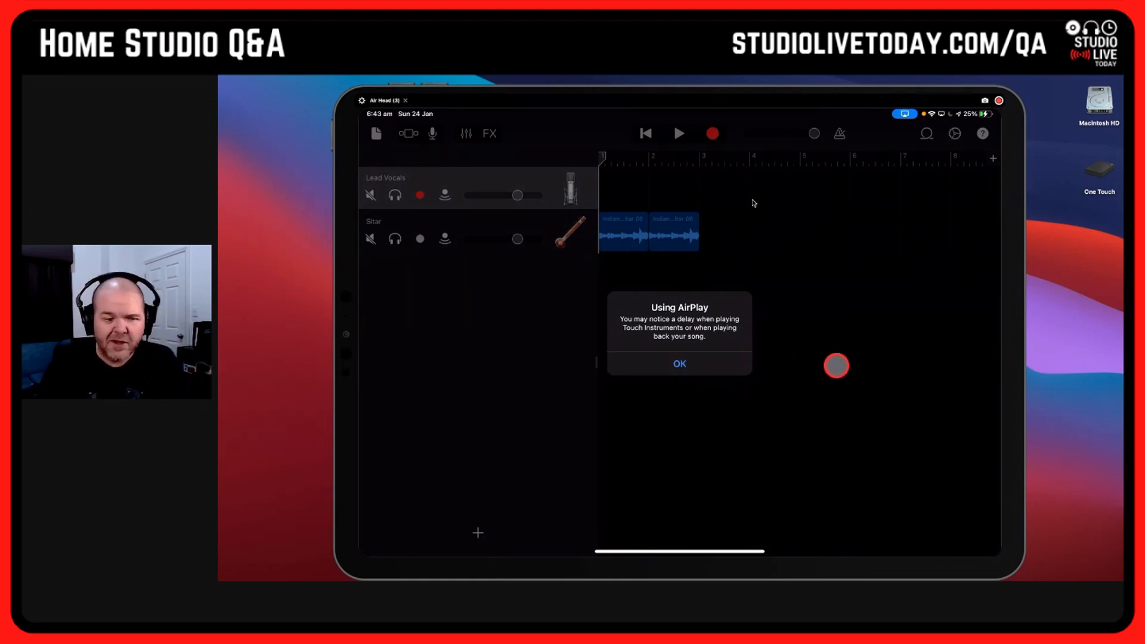
- Acknowledge the Using AirPlay alert, then play and stop the song twice to test playback
left_click(679, 364)
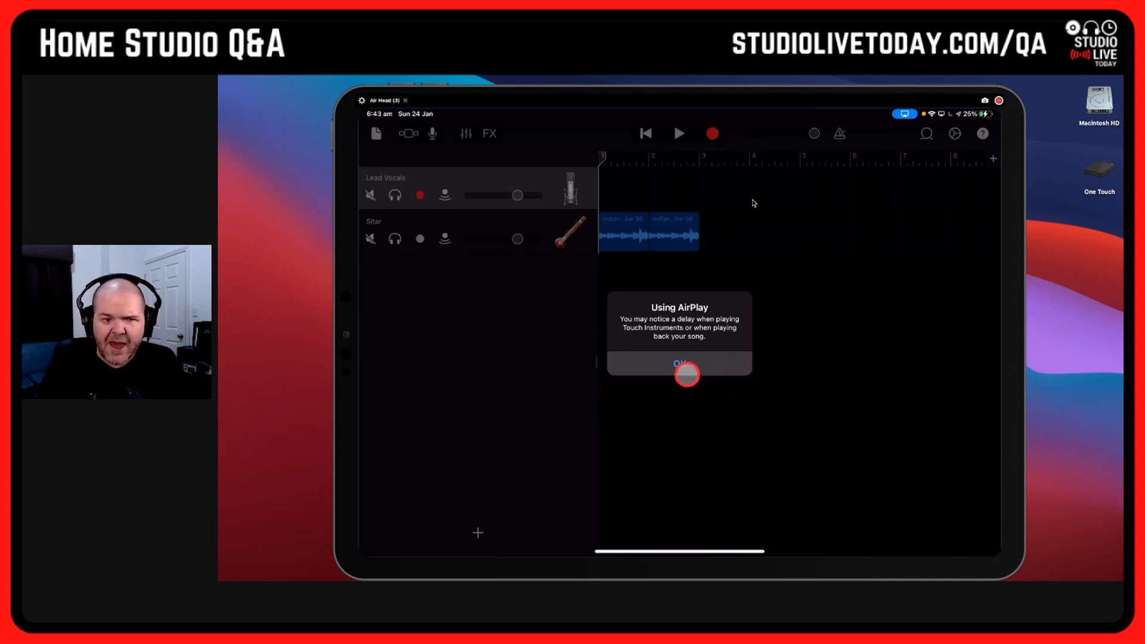
left_click(679, 363)
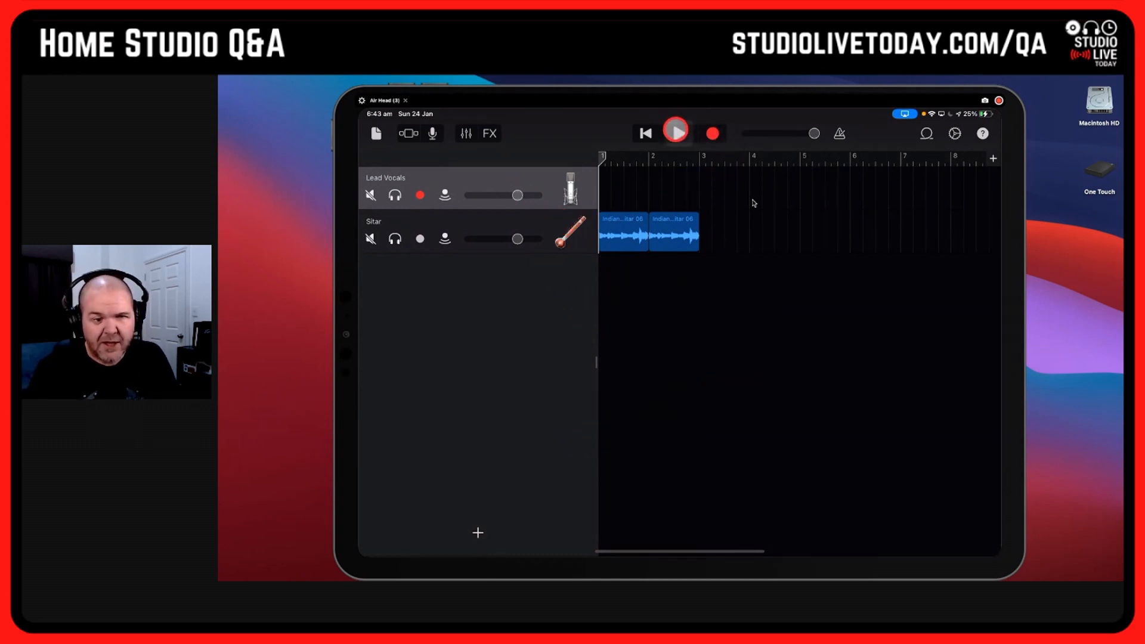
left_click(677, 132)
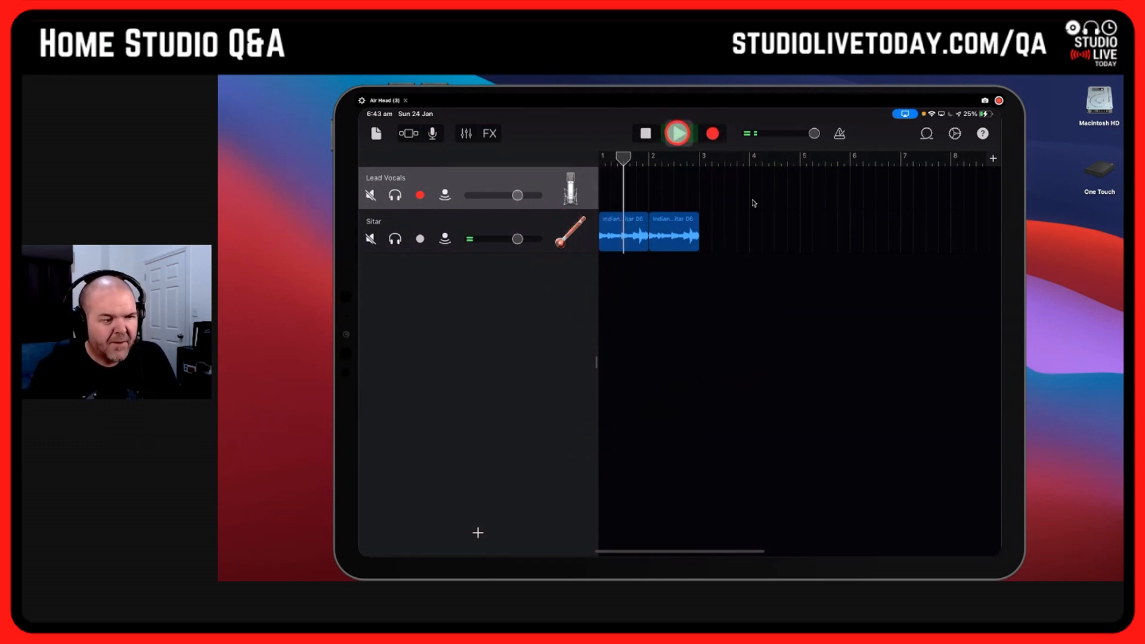
left_click(678, 133)
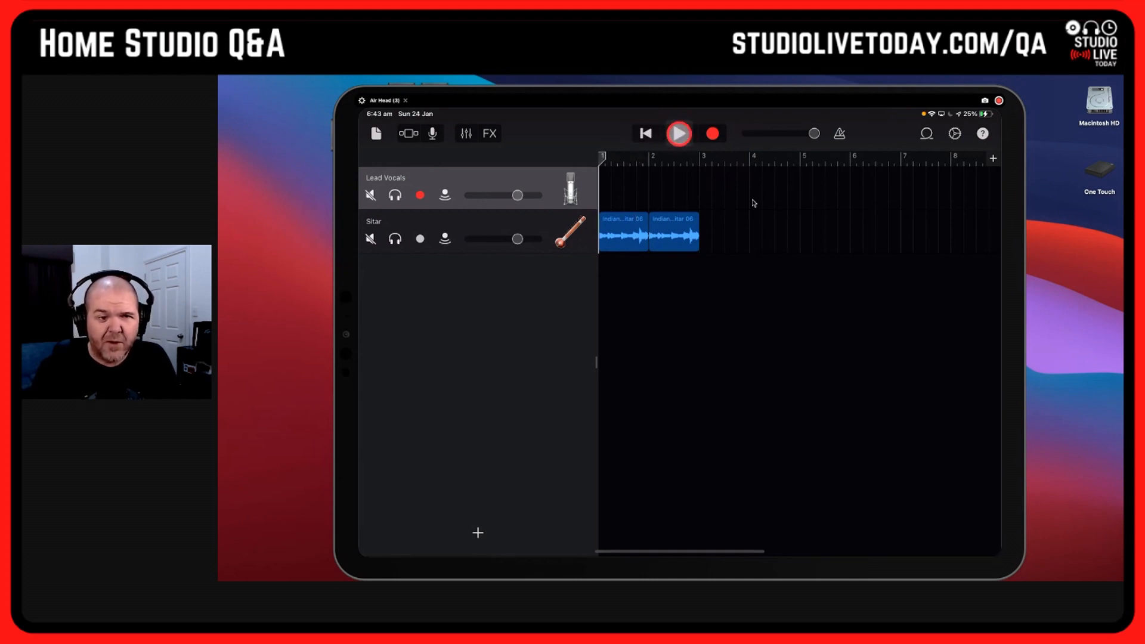
left_click(680, 133)
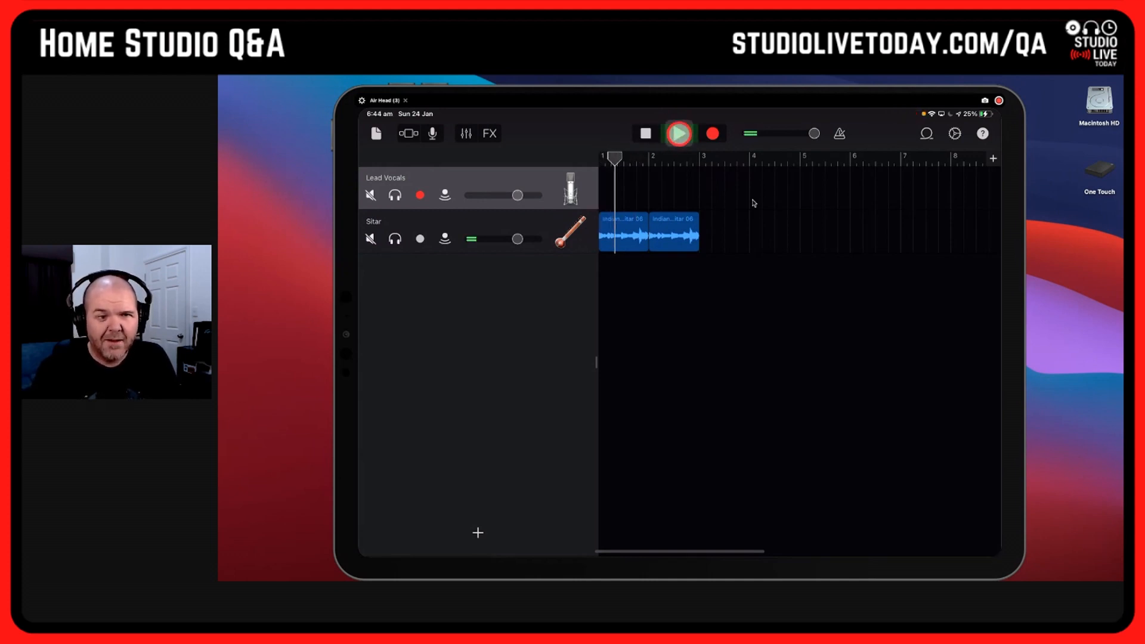
left_click(679, 133)
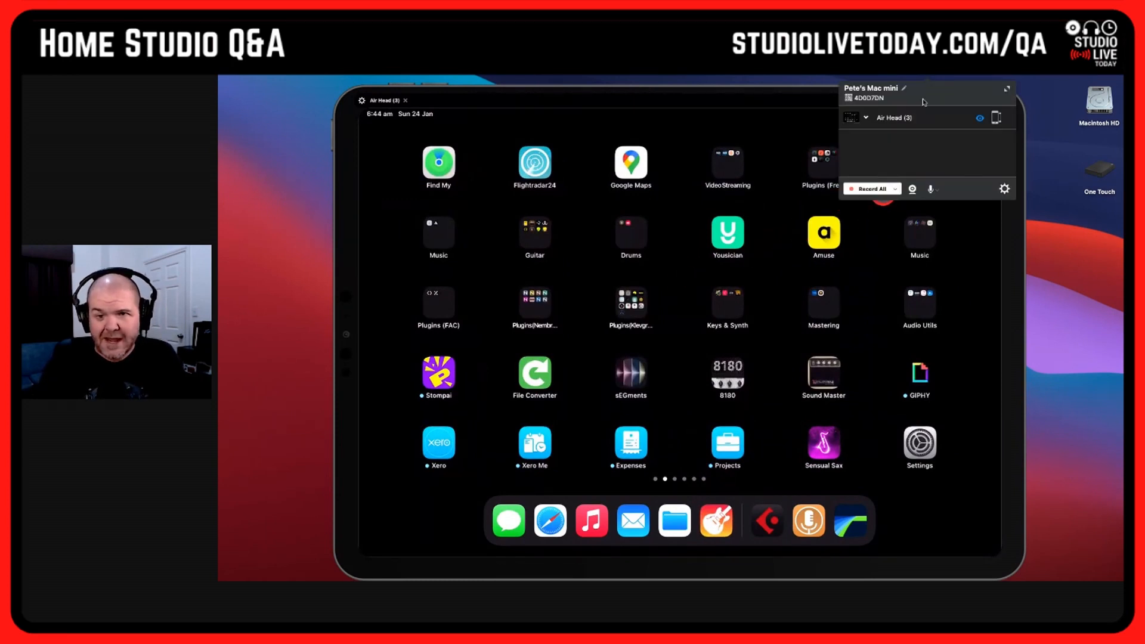
mouse_move(916, 143)
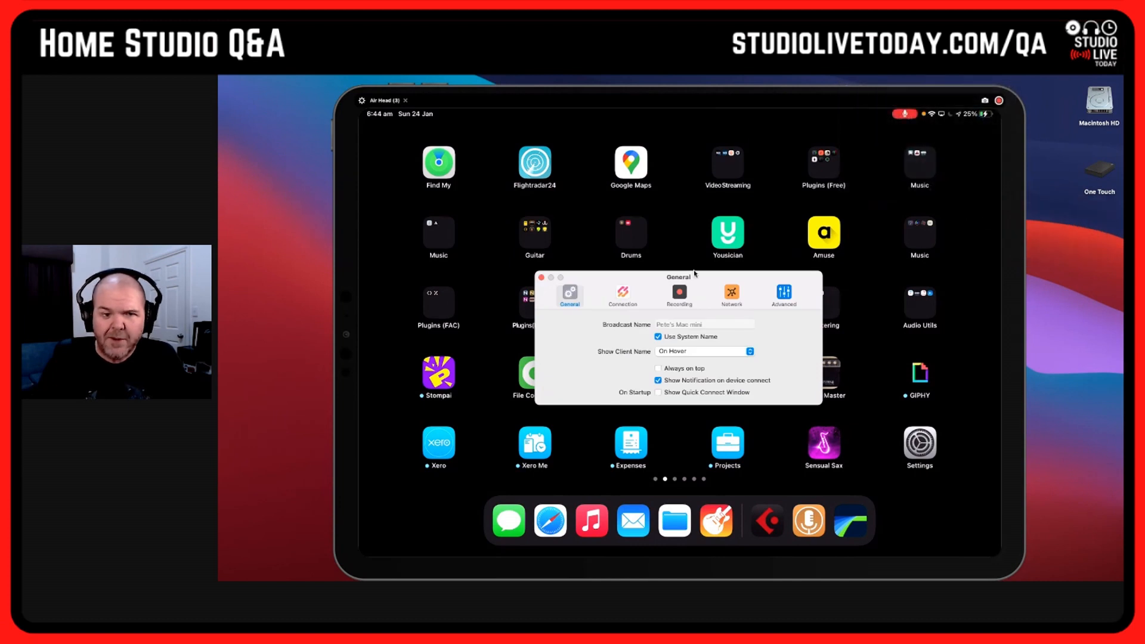
- Check the Connection tab's AirPlay Resolution list, keep 1080p, and close Preferences
left_click(622, 294)
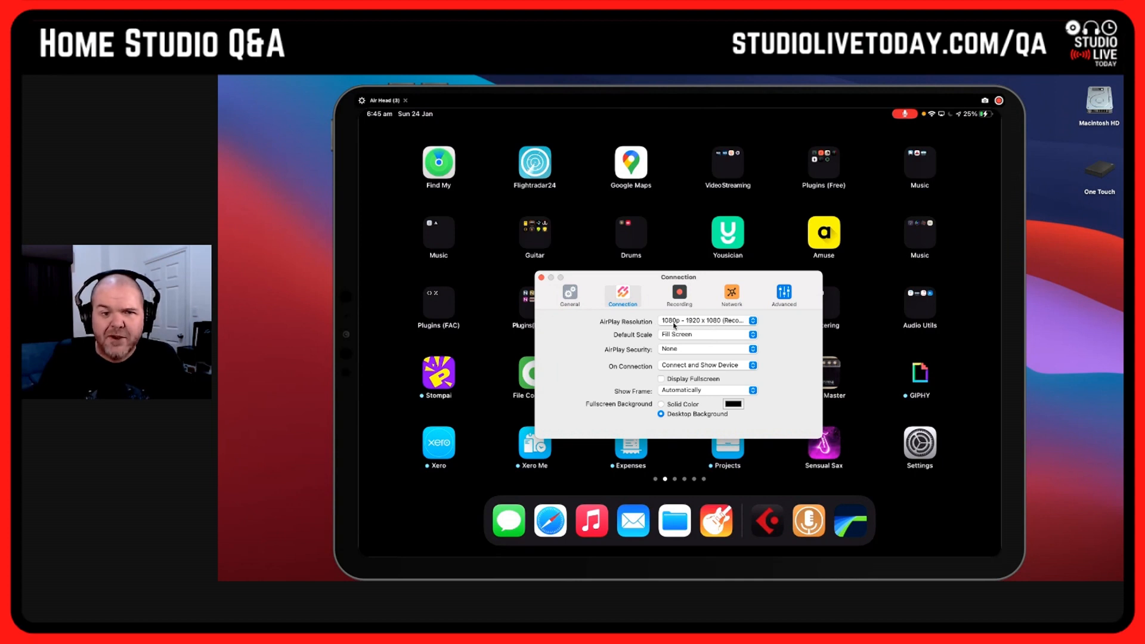
mouse_move(707, 323)
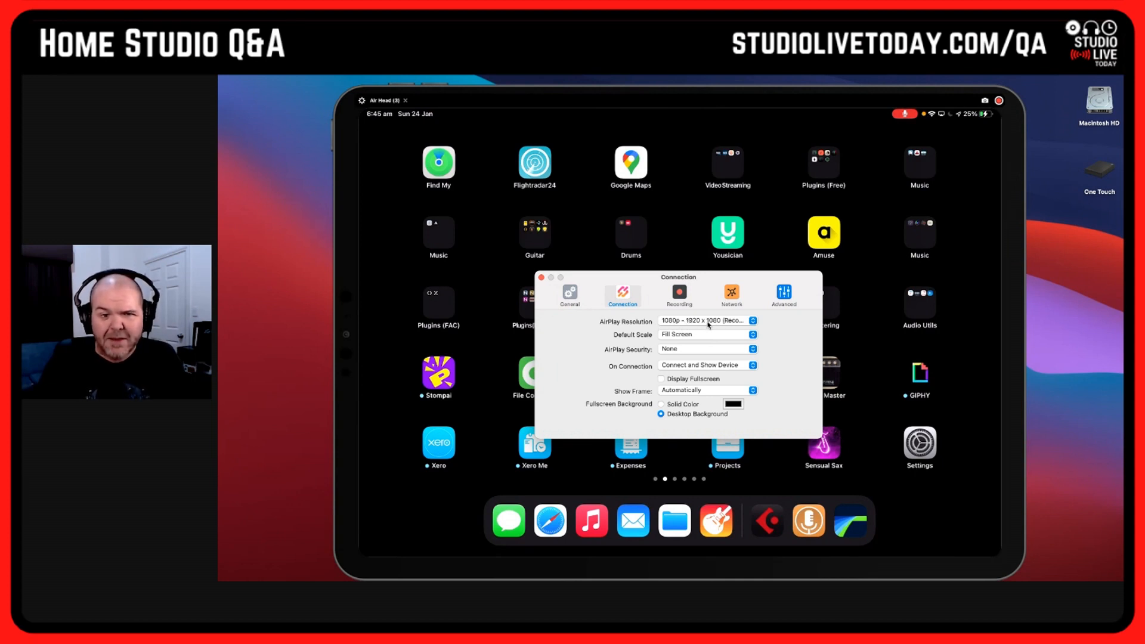
left_click(707, 321)
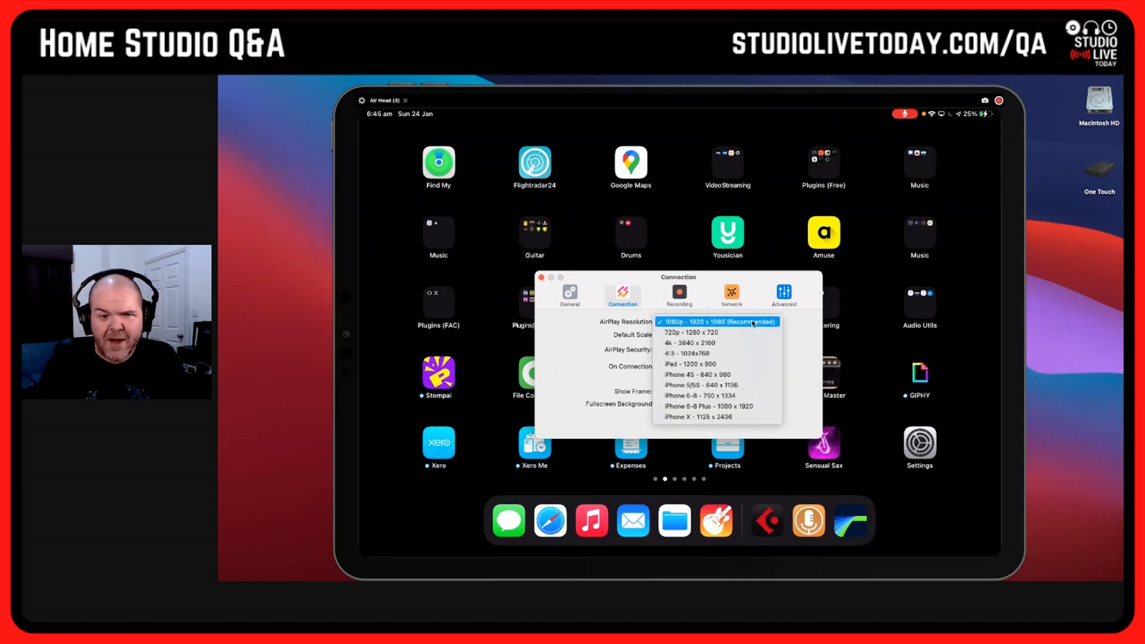
mouse_move(708, 332)
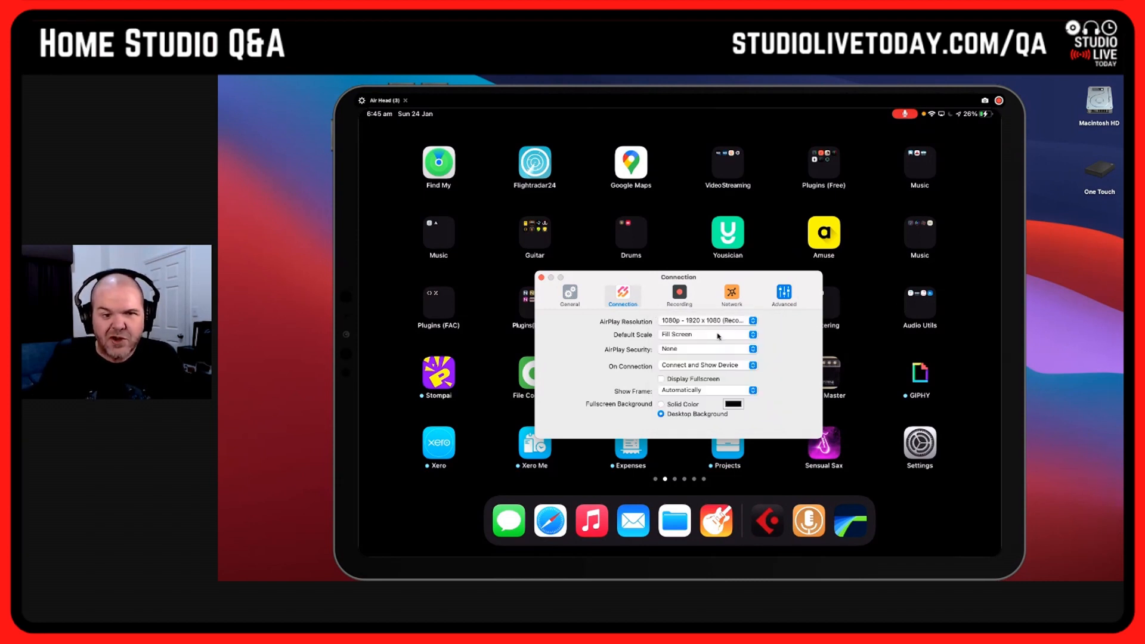
mouse_move(727, 336)
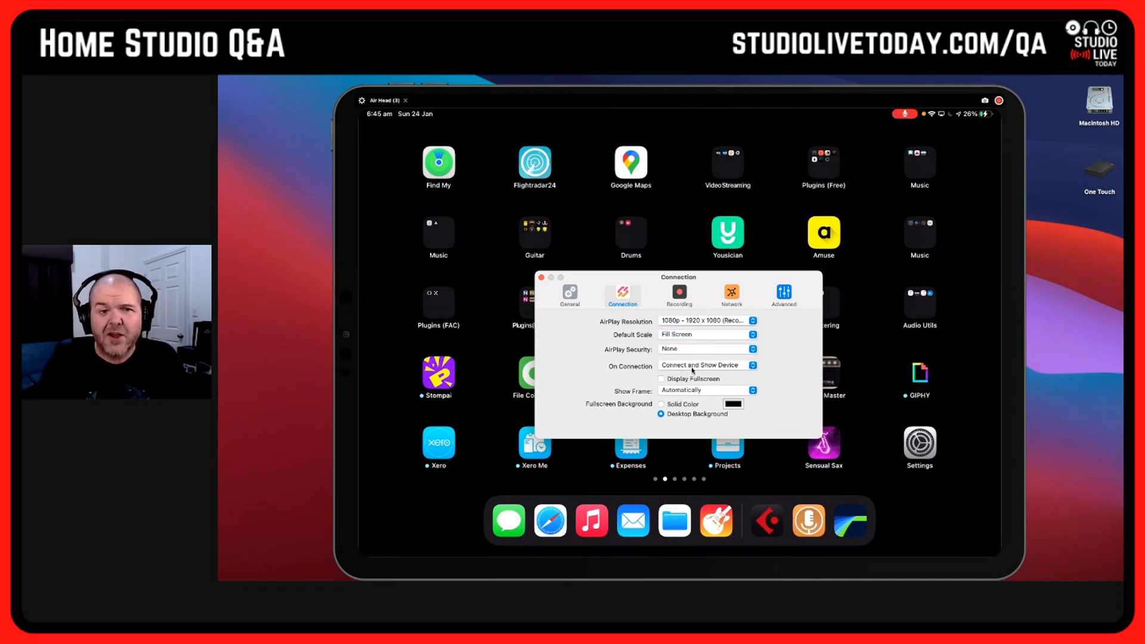
mouse_move(701, 388)
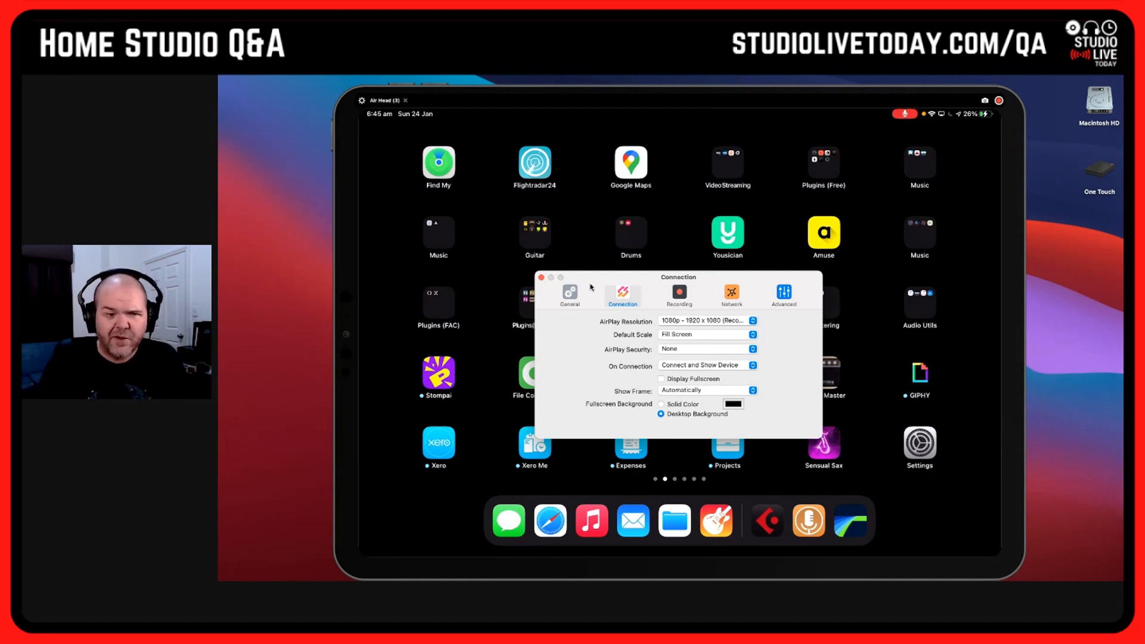
left_click(783, 294)
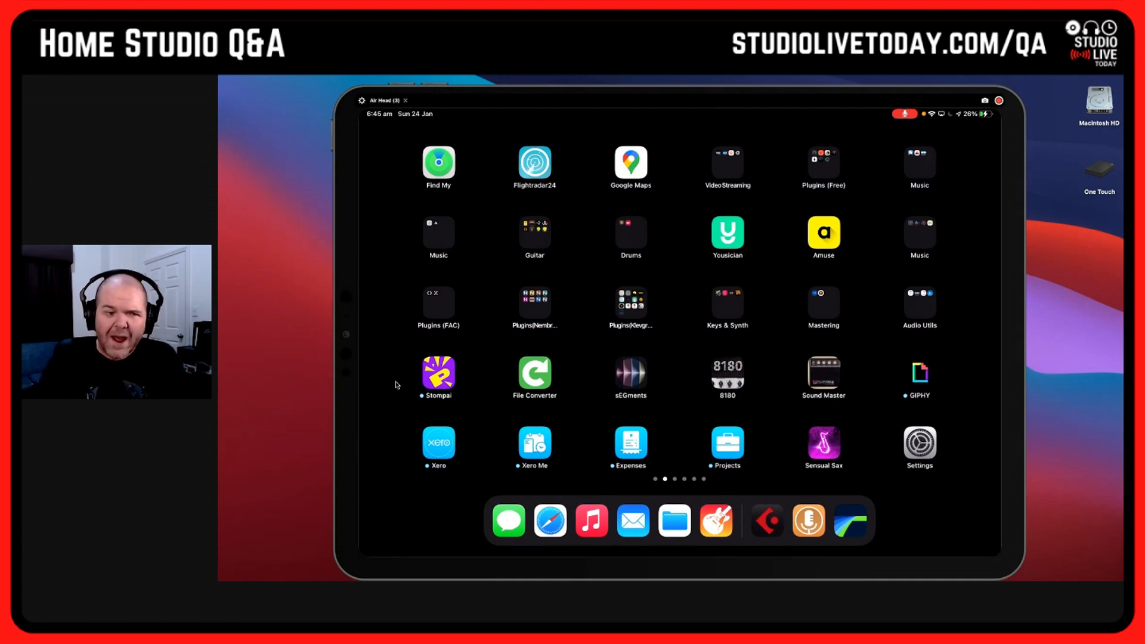
- Page left through the iPad home screens back to the GarageBand Lead Vocals and Sitar project
scroll("left", 3)
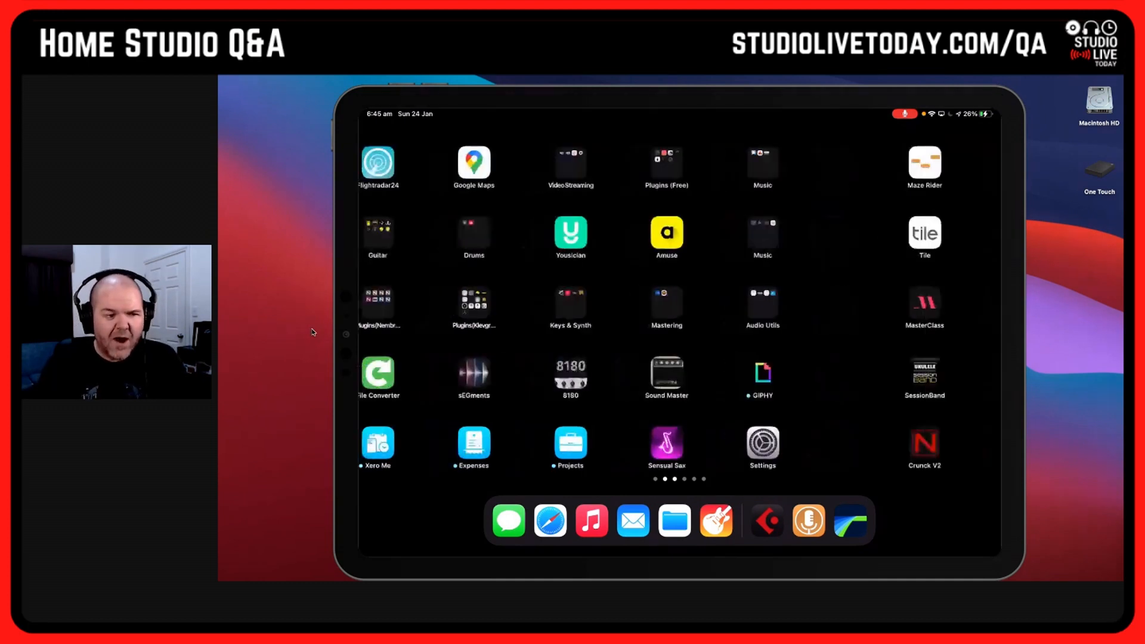
scroll("left", 3)
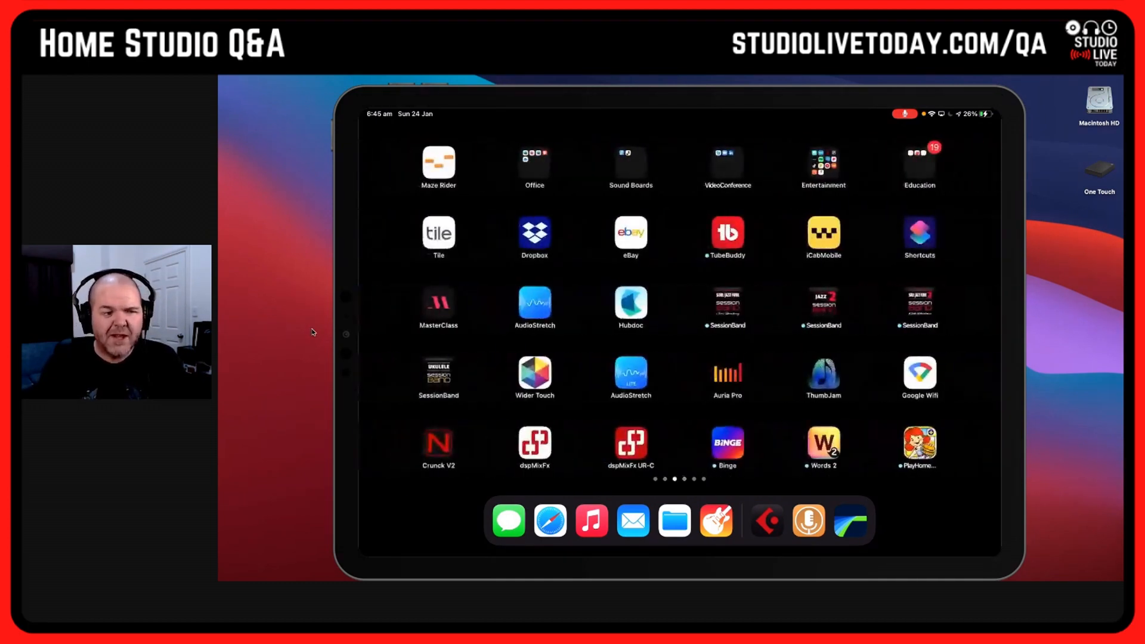
scroll("left", 3)
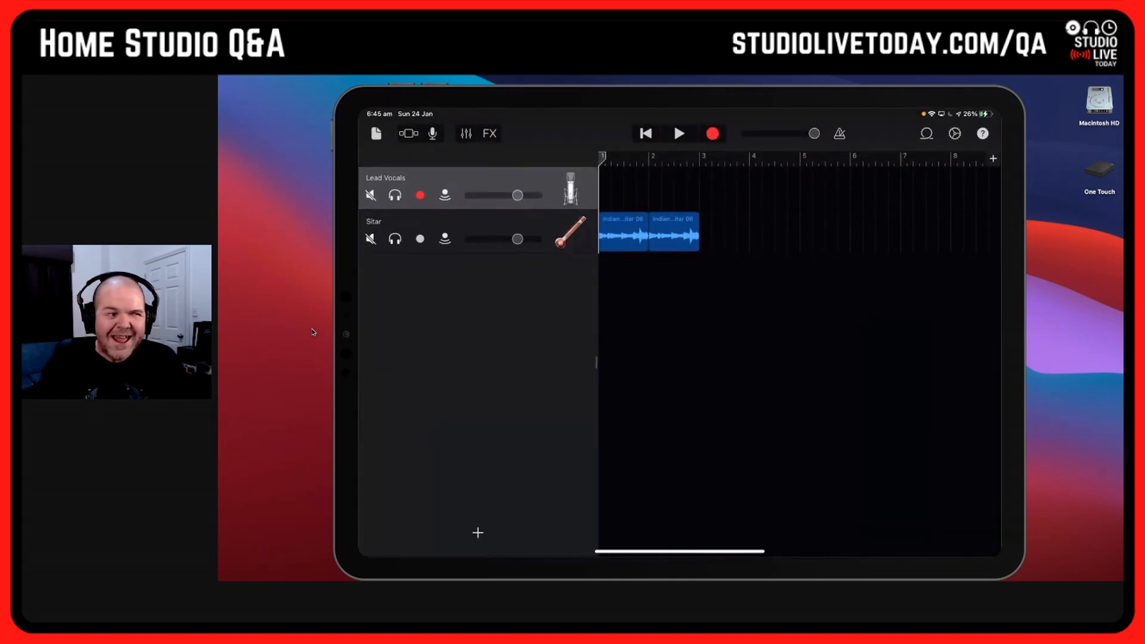
mouse_move(320, 347)
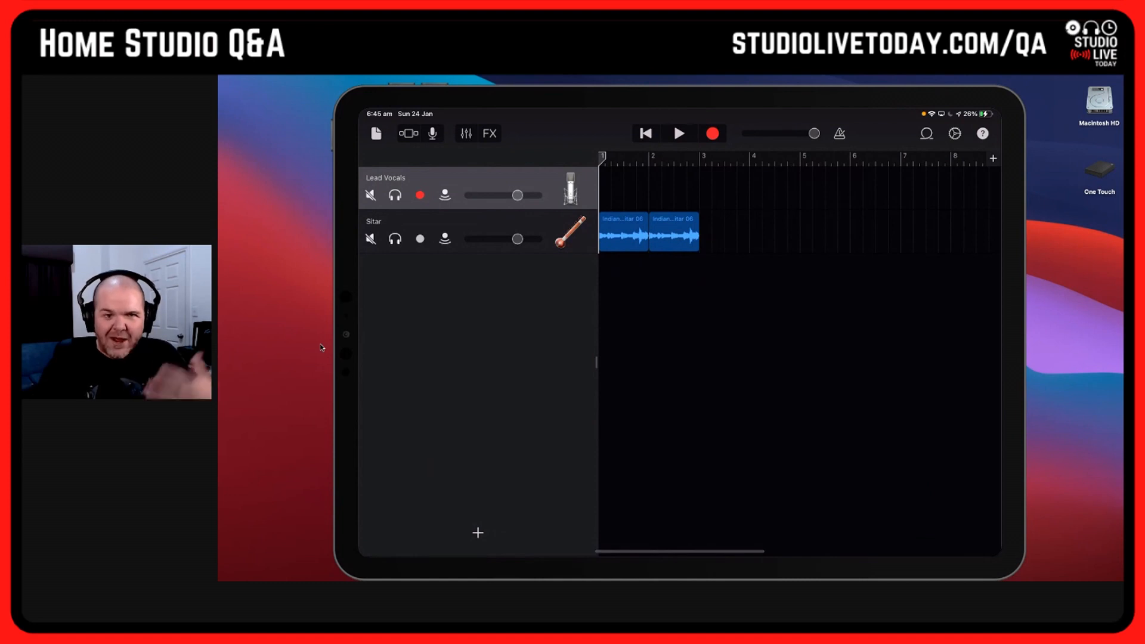